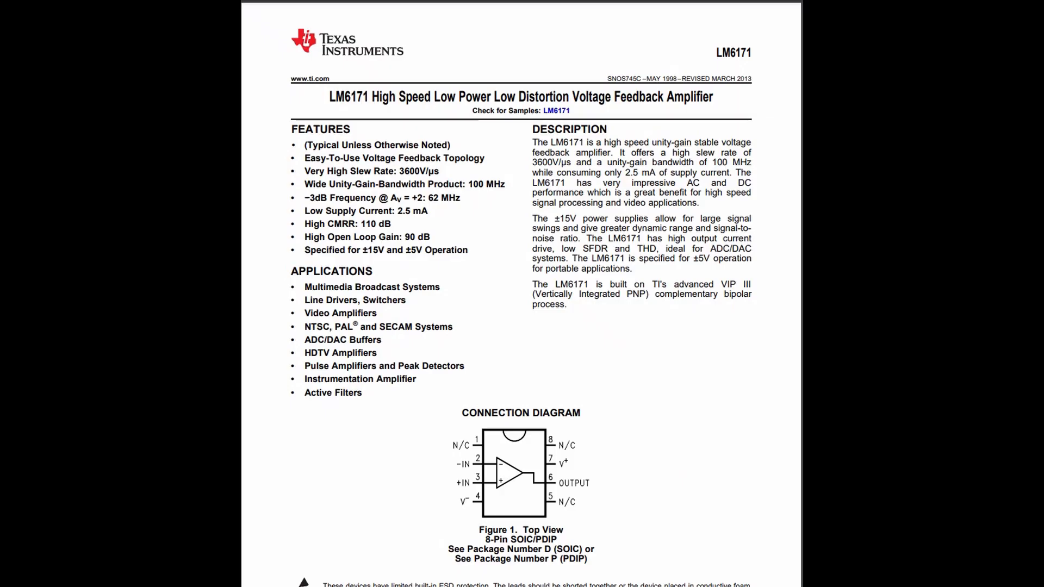
scroll("down", 3)
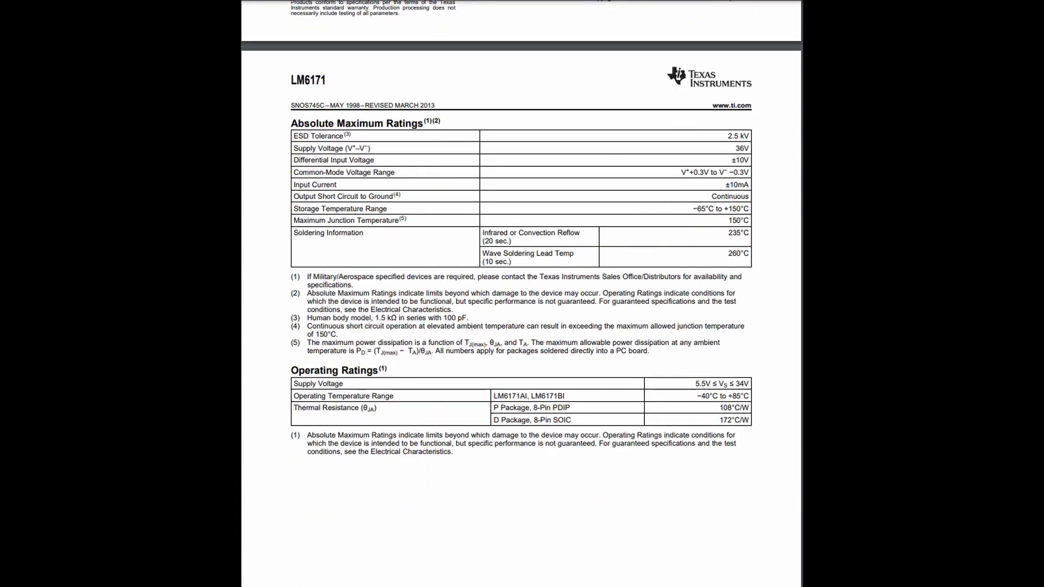
scroll("down", 3)
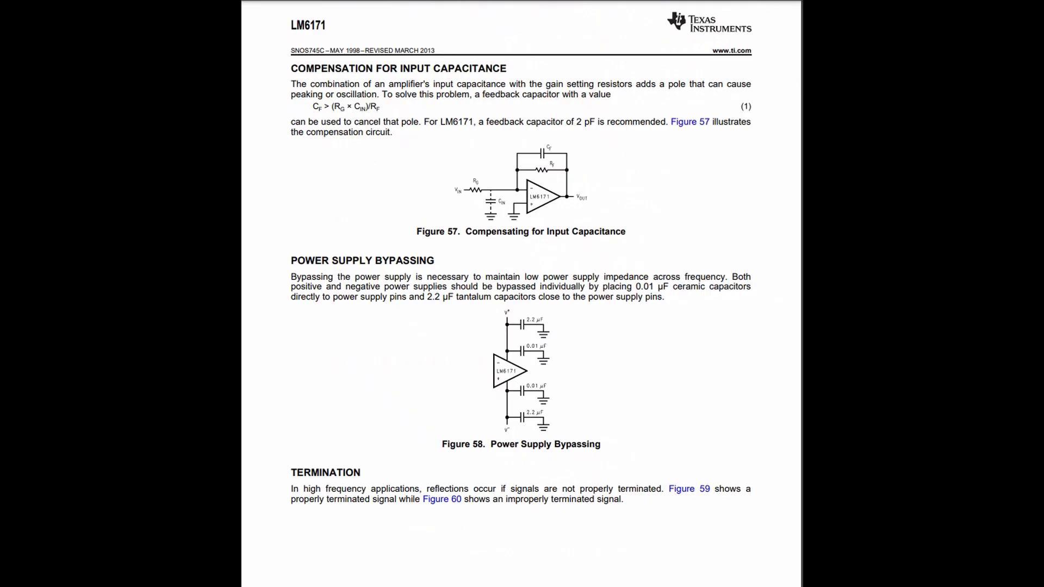